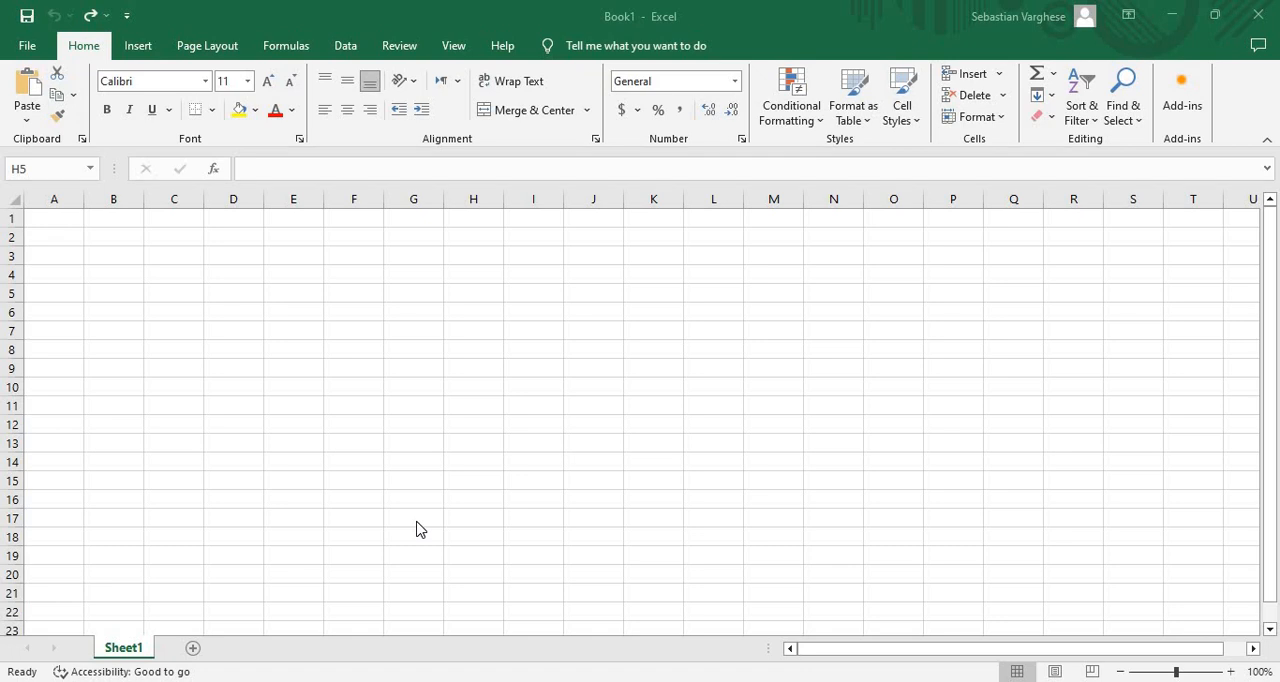
mouse_move(88, 292)
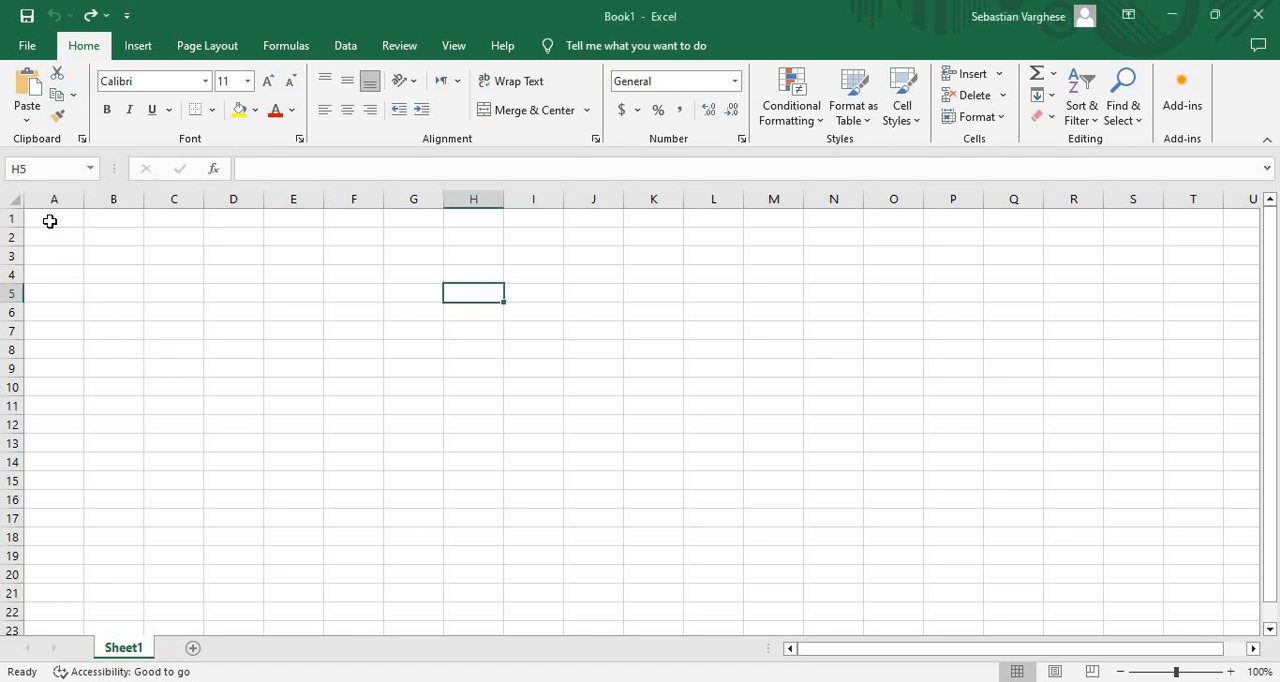
- Enter 'Technursery' in cell A1 and reselect the cell
type("T")
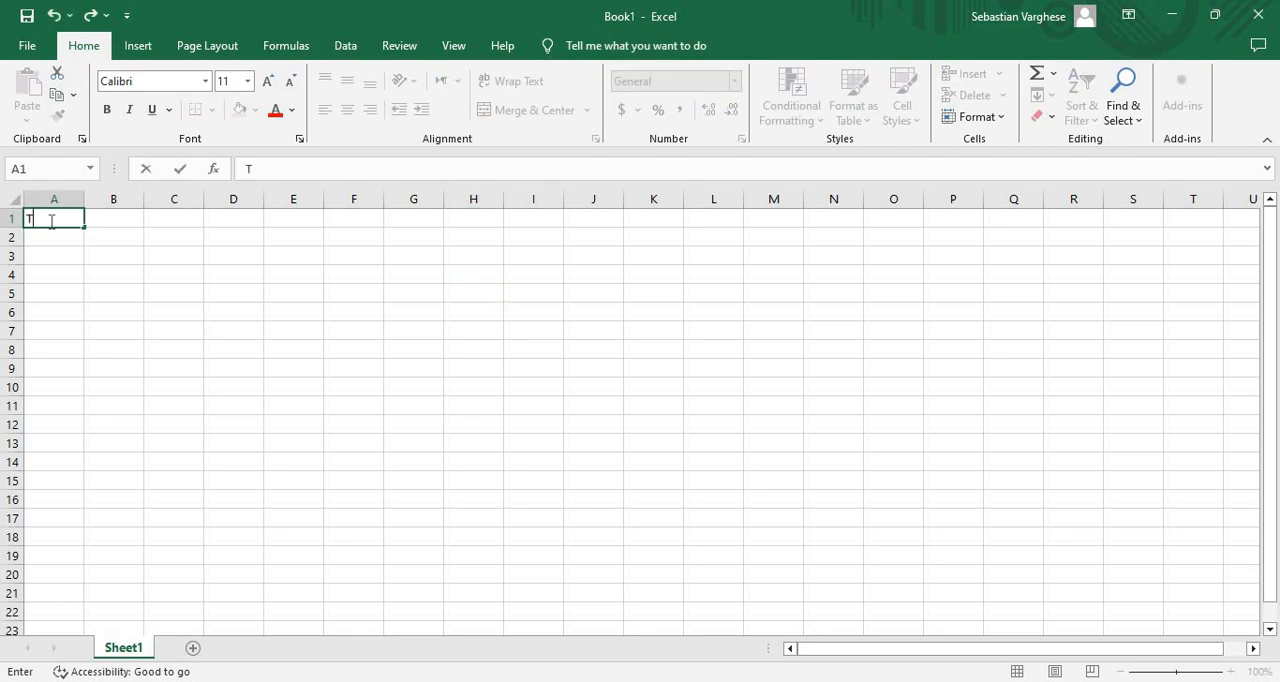
type("echnur")
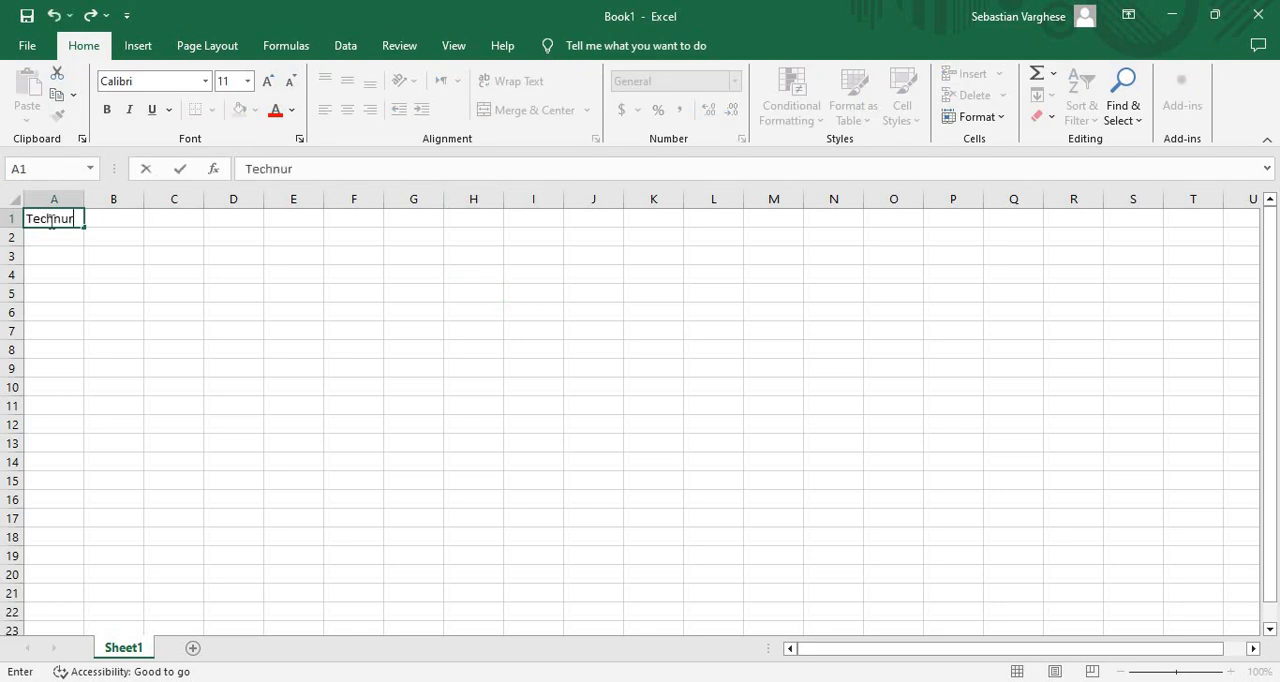
type("sery")
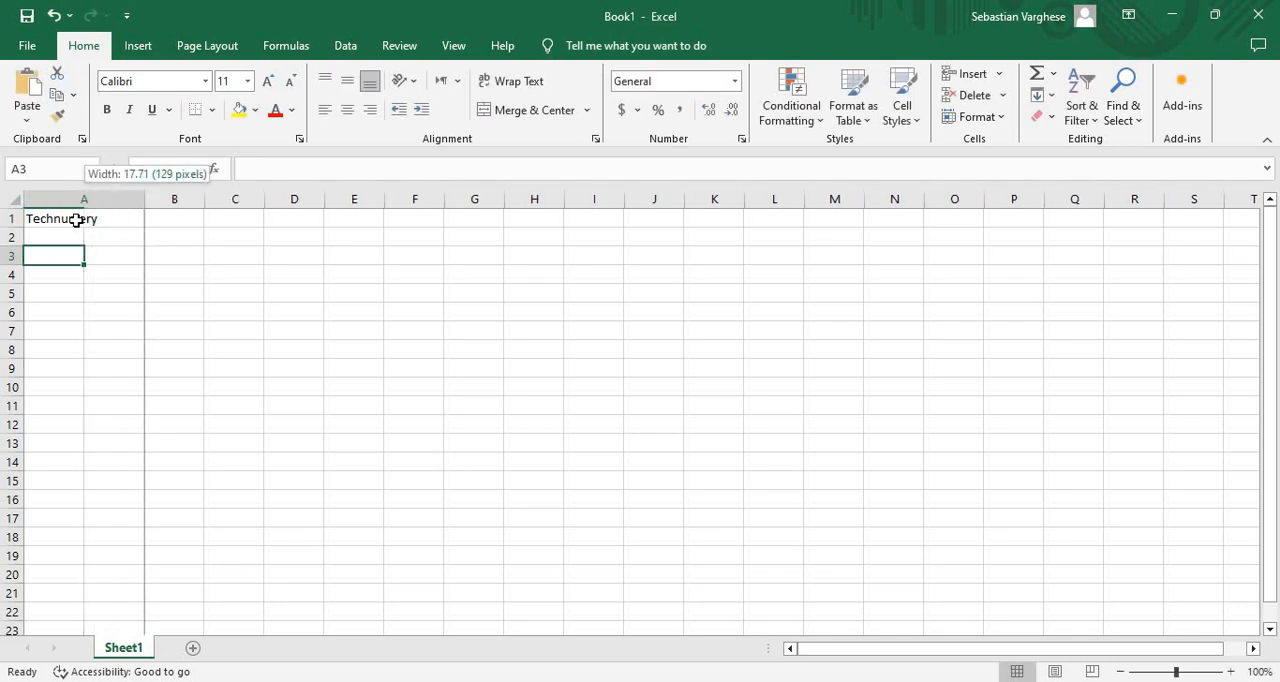
left_click(84, 218)
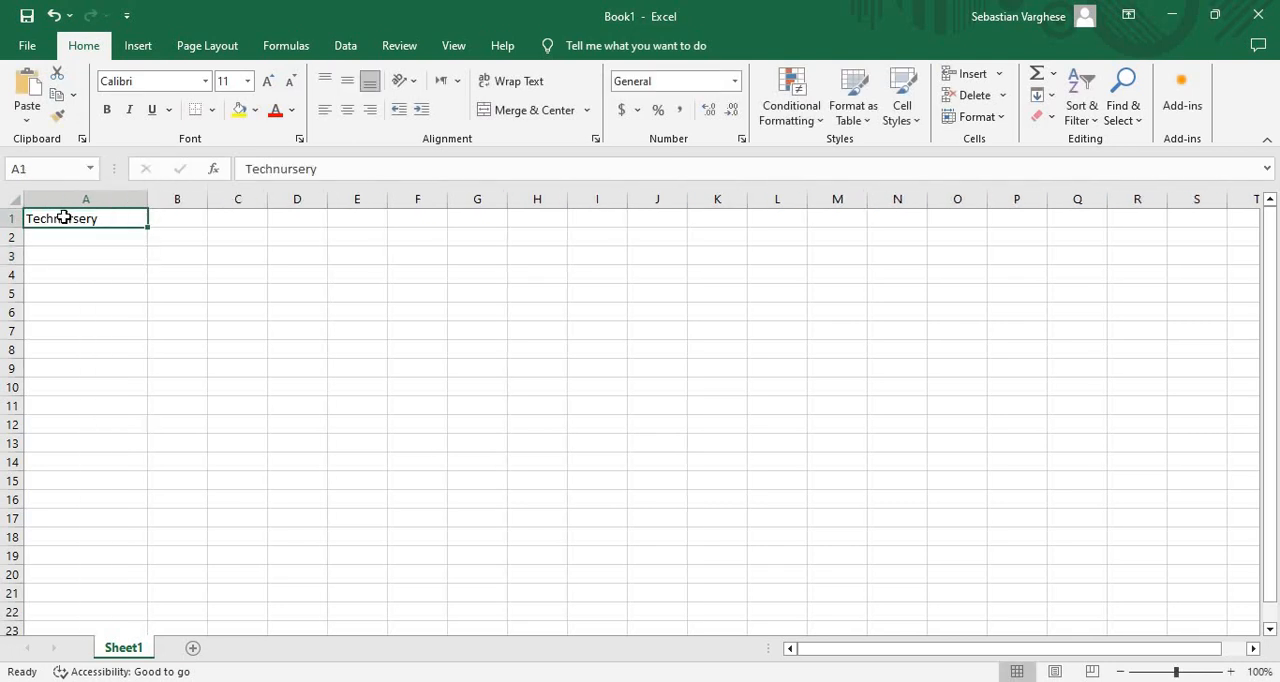
mouse_move(612, 228)
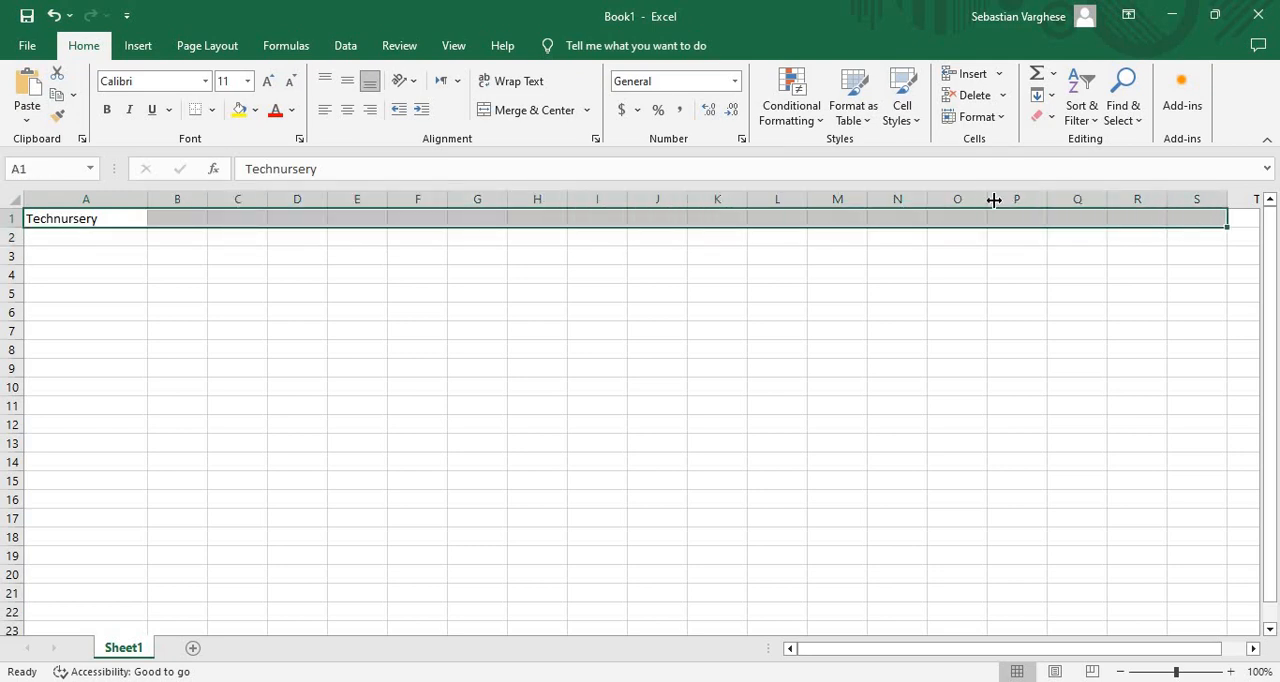
mouse_move(590, 116)
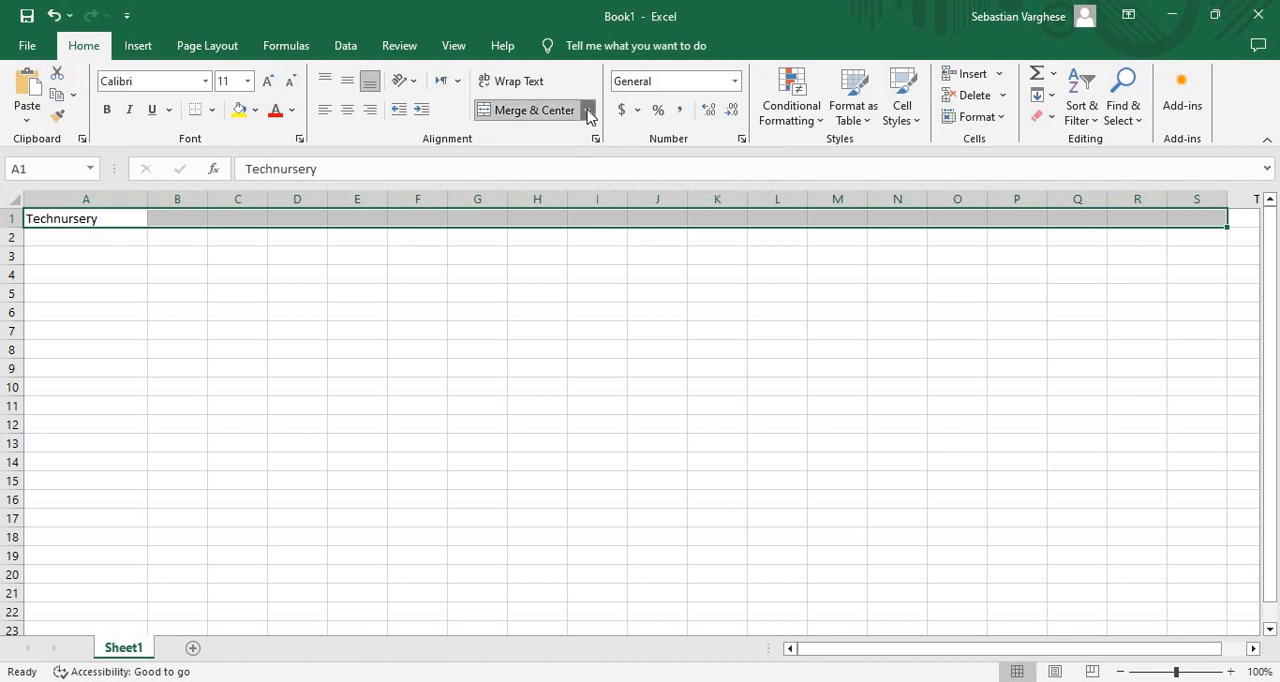
- Apply Merge & Center to A1:S1 so 'Technursery' spans columns A through S
left_click(588, 110)
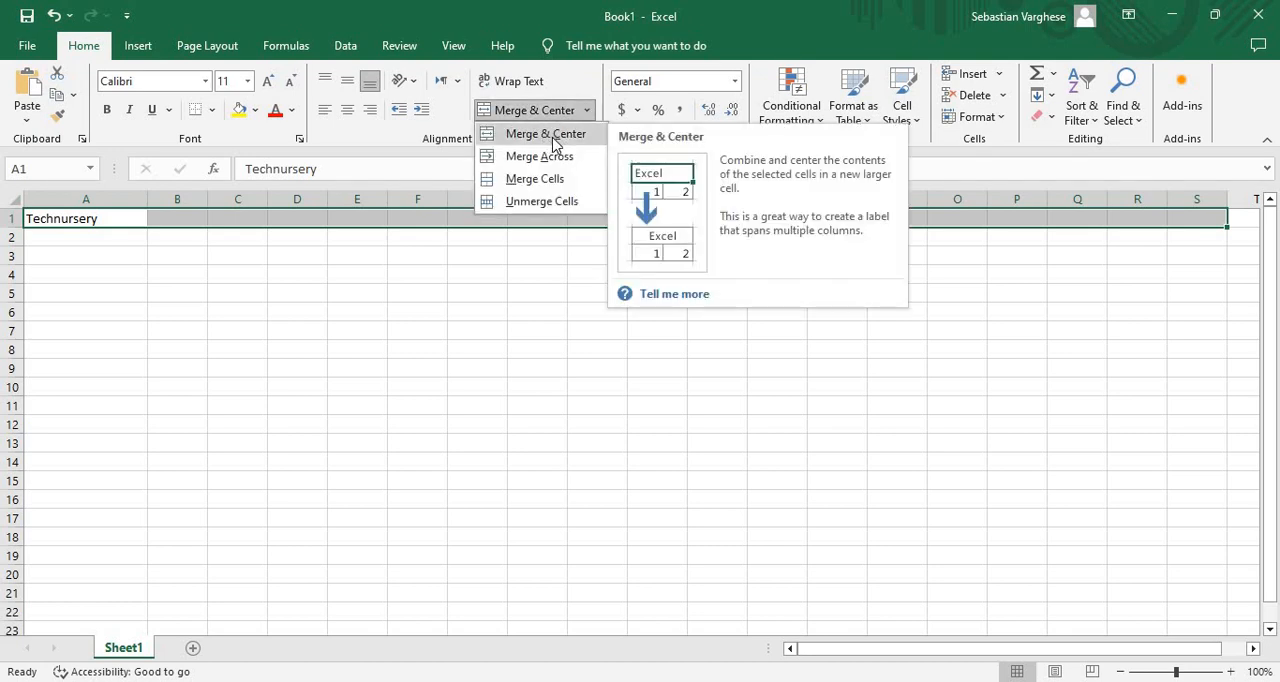
left_click(544, 132)
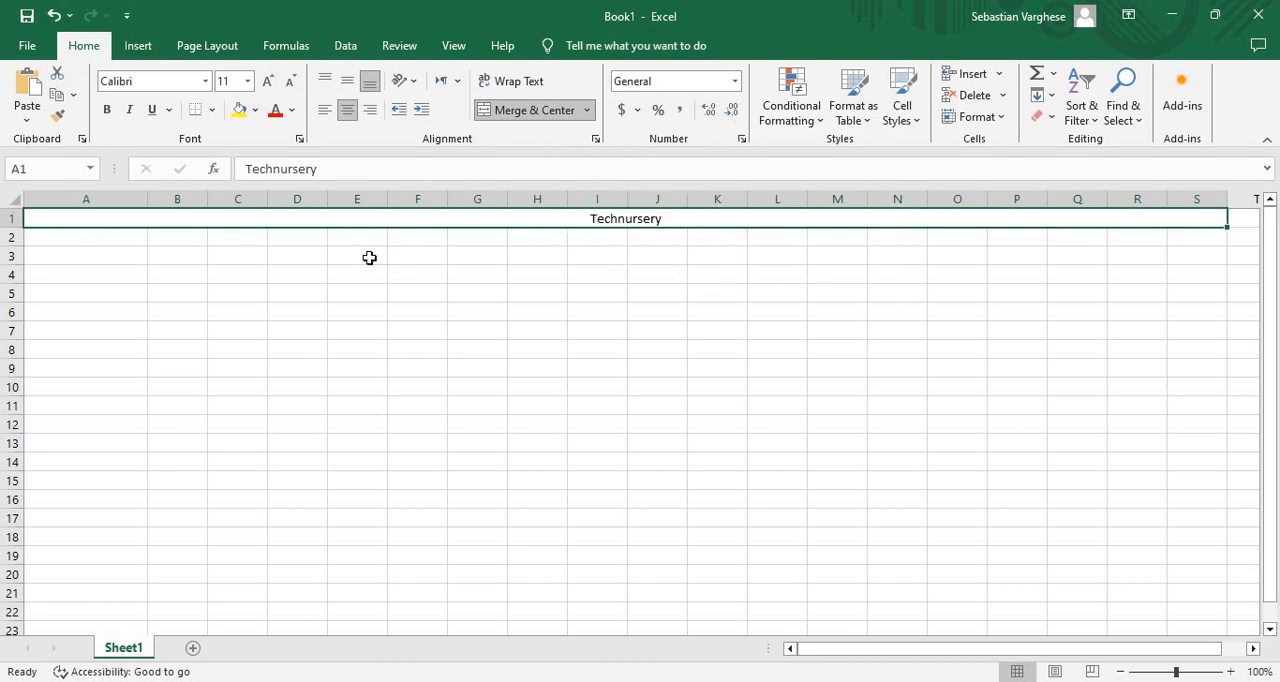
mouse_move(510, 234)
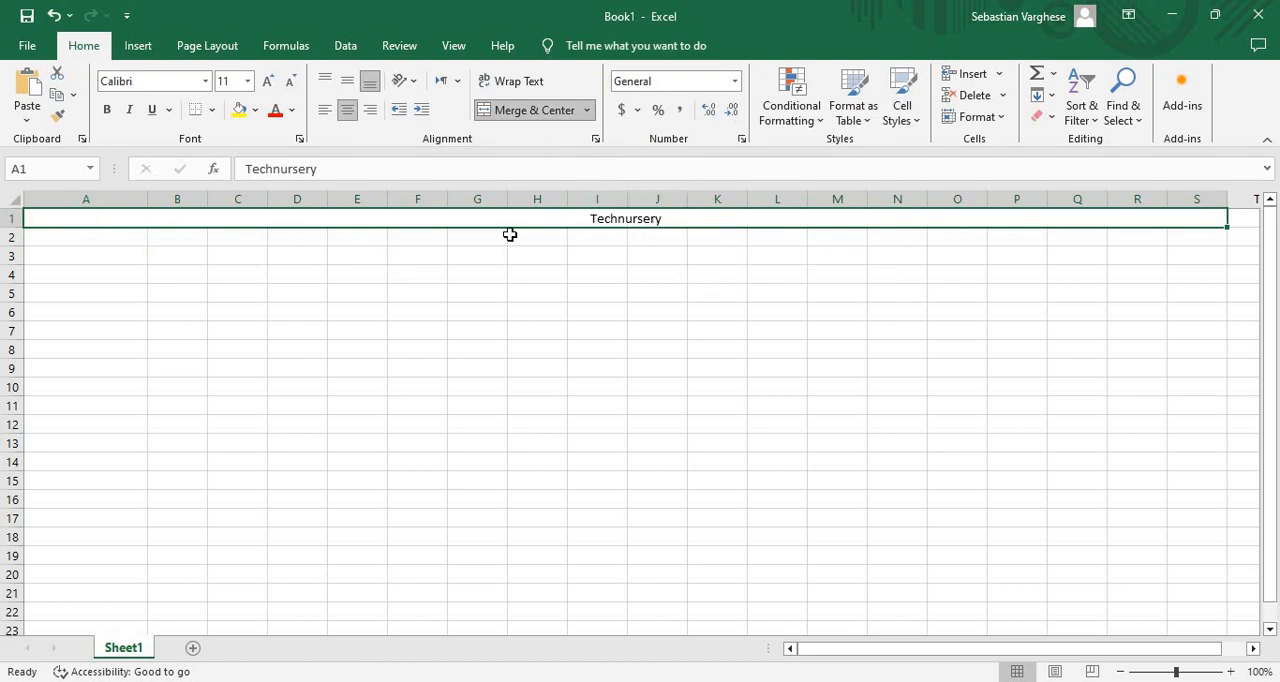
mouse_move(520, 128)
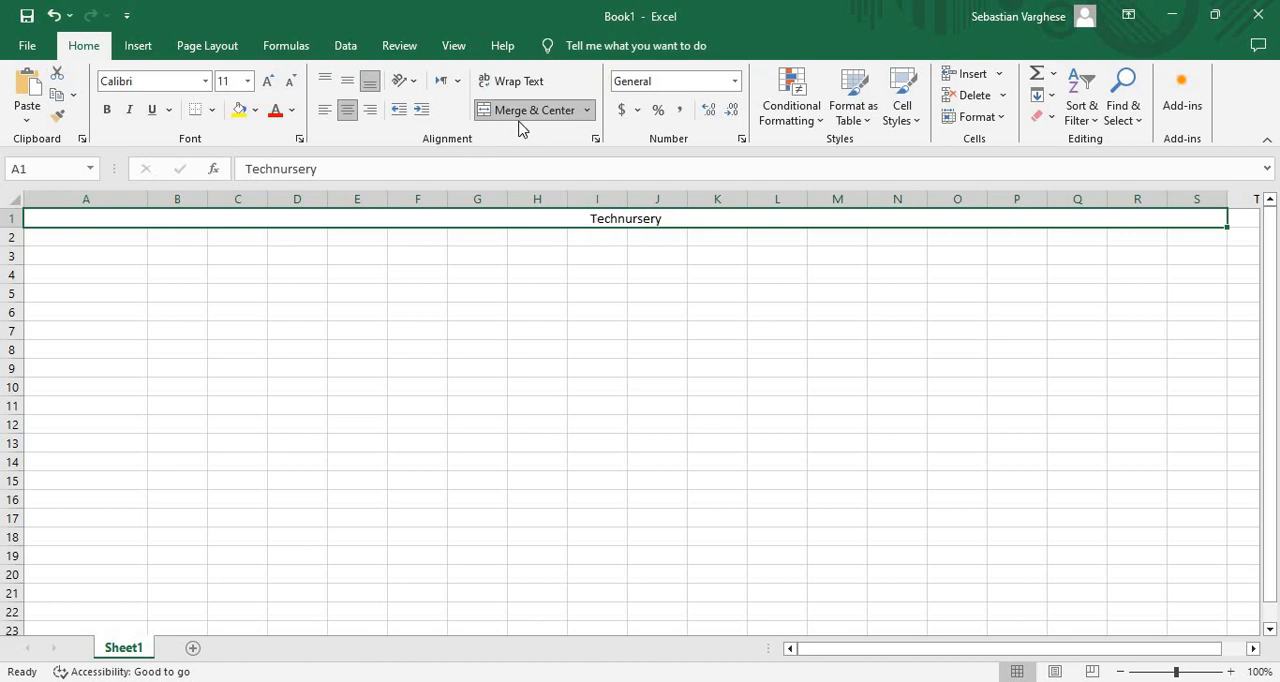
mouse_move(532, 110)
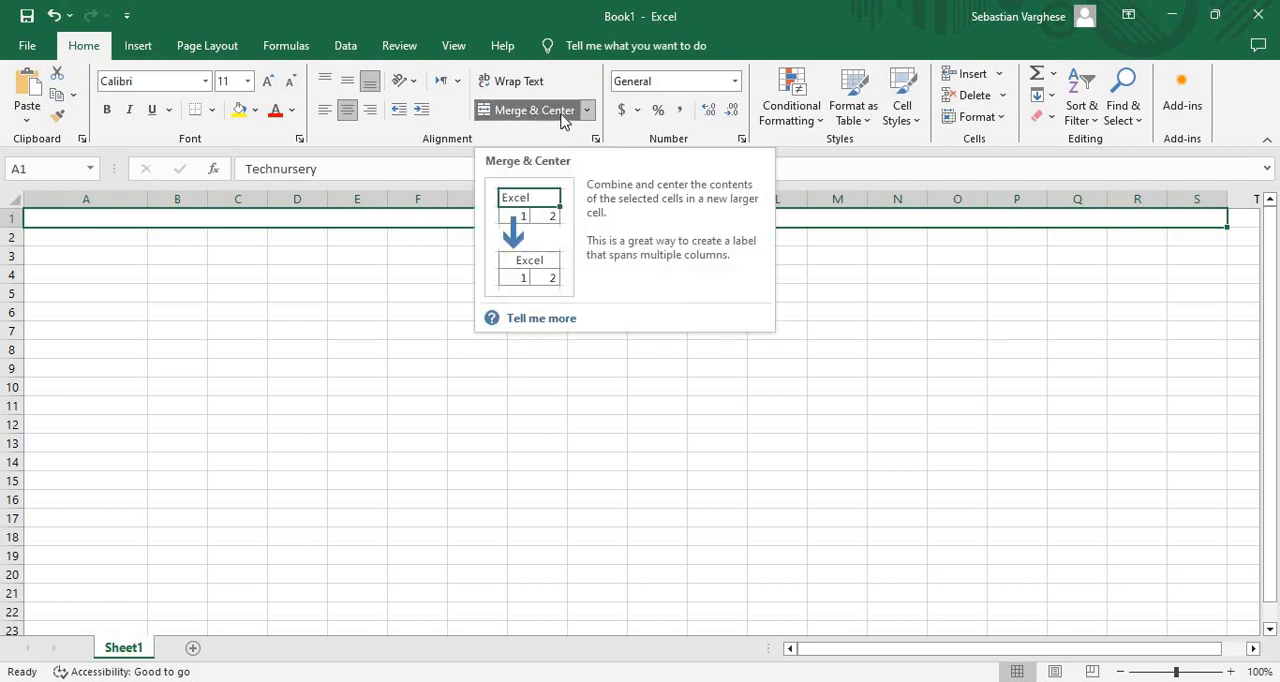
left_click(528, 110)
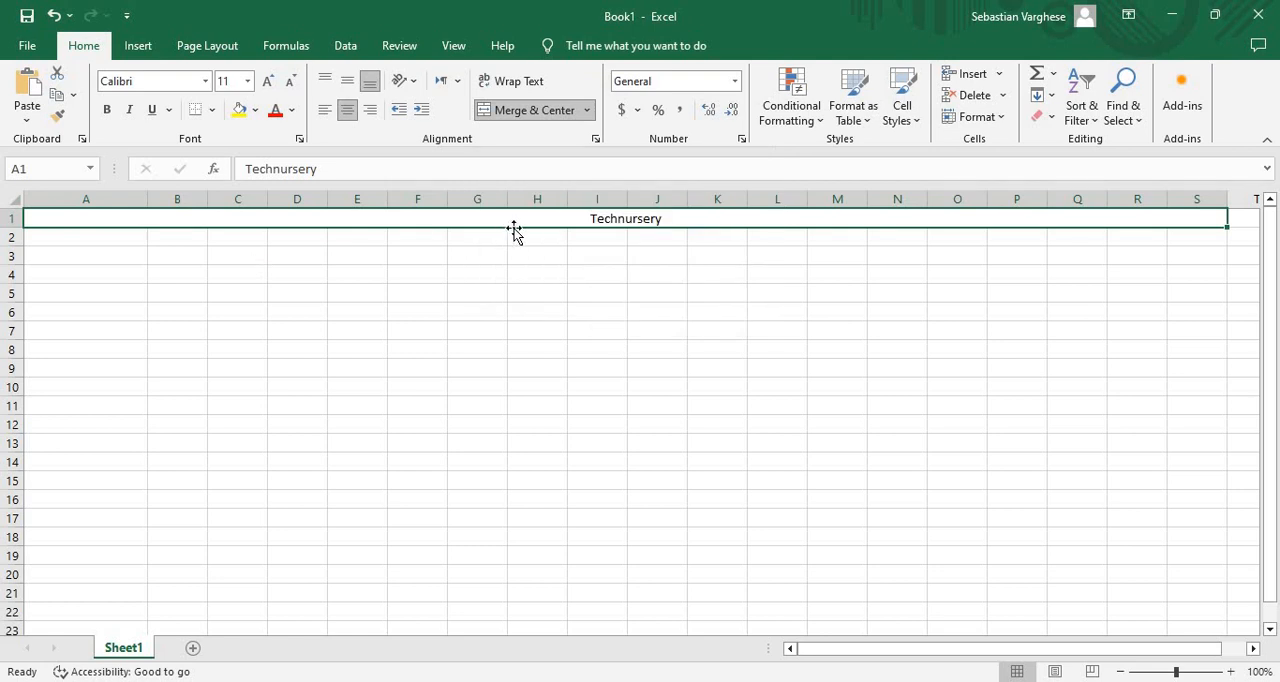
mouse_move(528, 232)
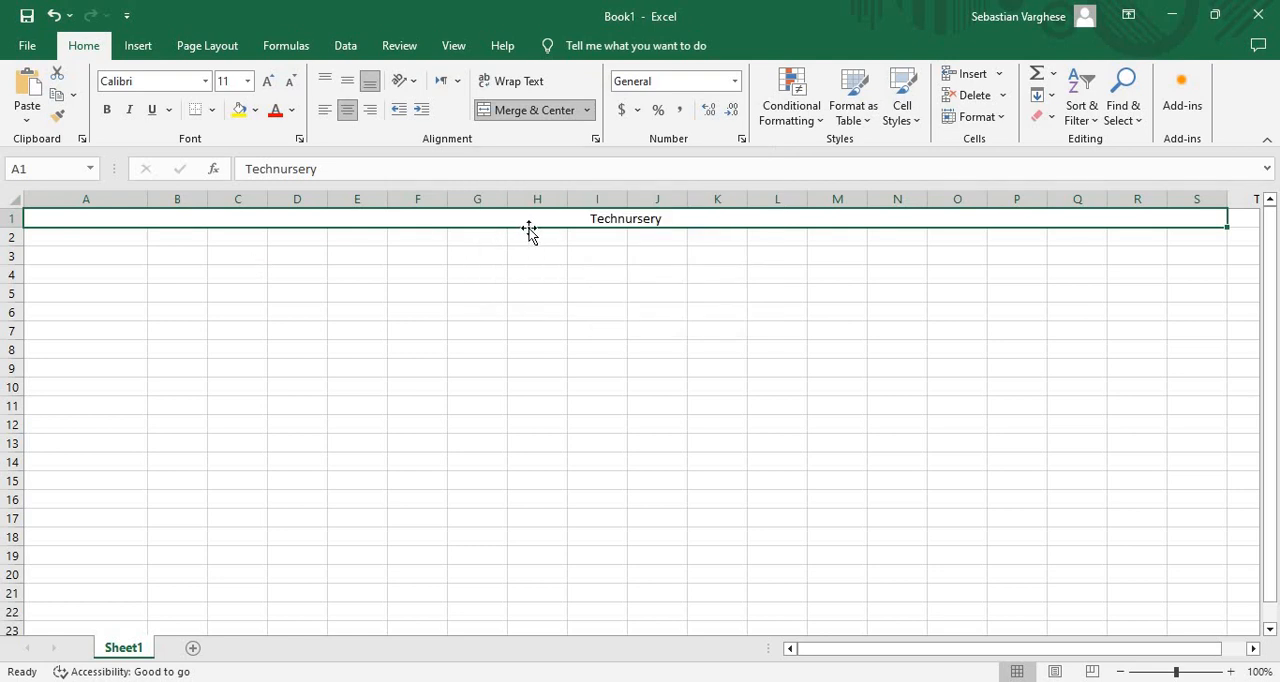
- Unmerge the row-1 heading so 'Technursery' returns to plain cell A1
left_click(536, 256)
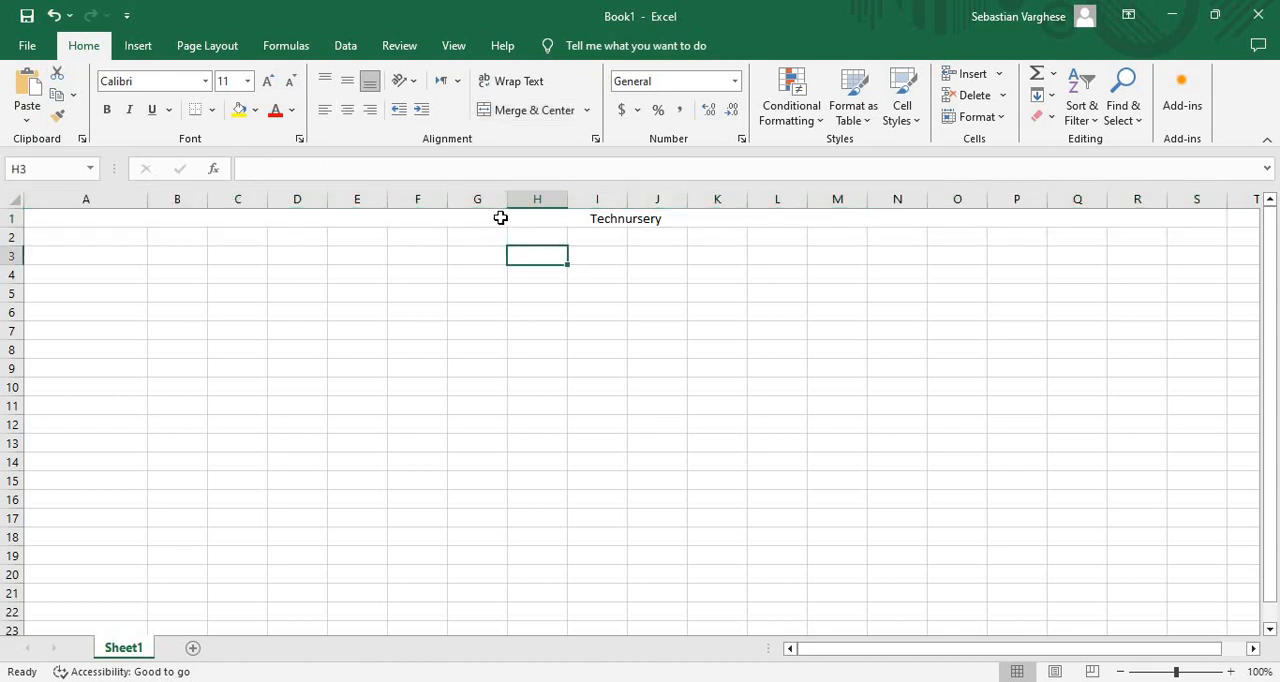
left_click(528, 110)
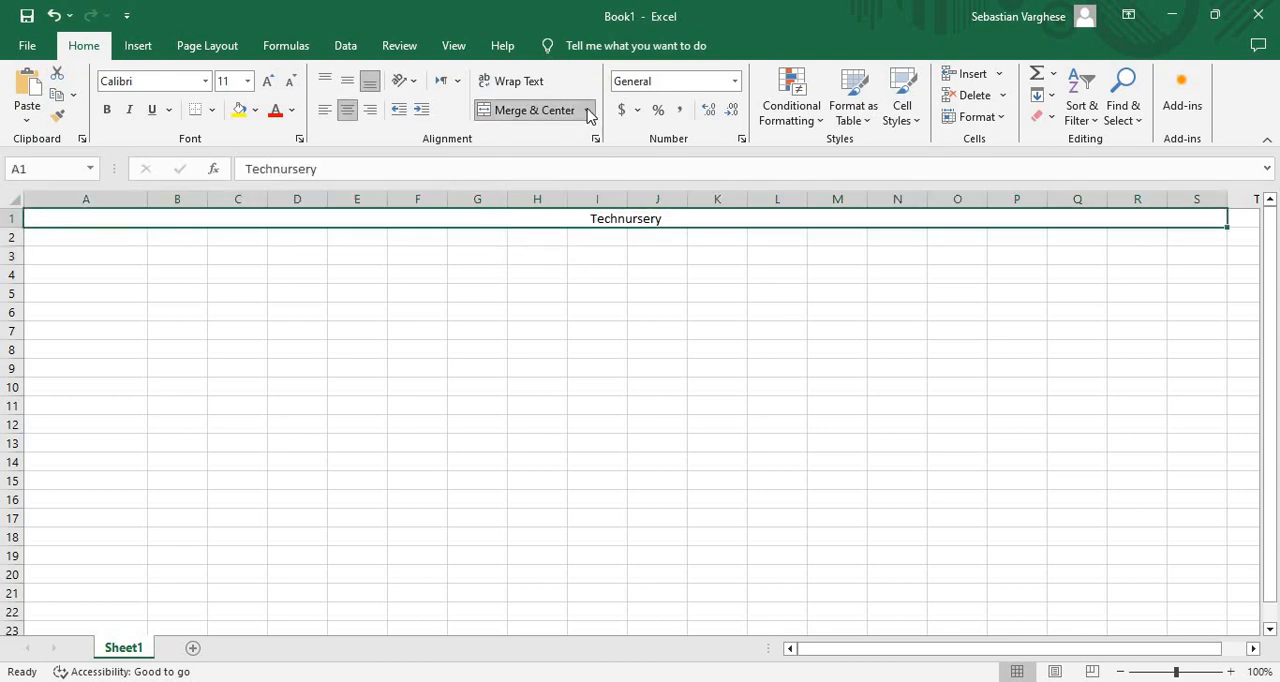
left_click(588, 110)
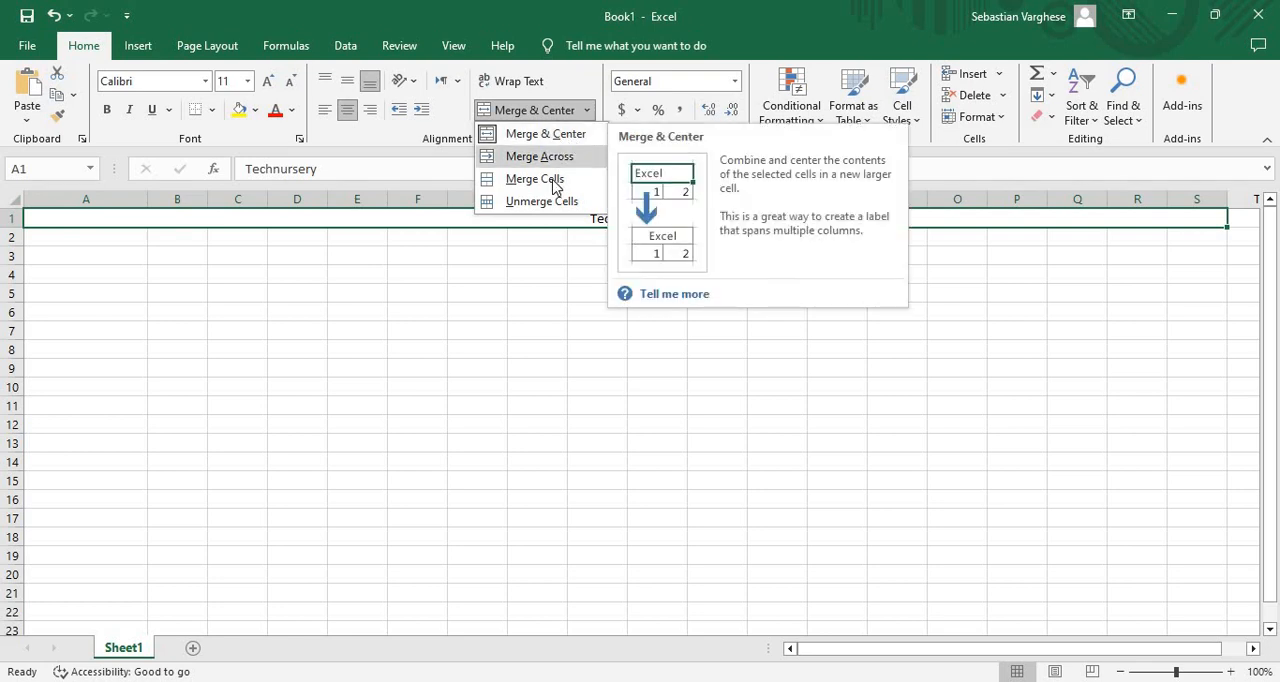
mouse_move(540, 200)
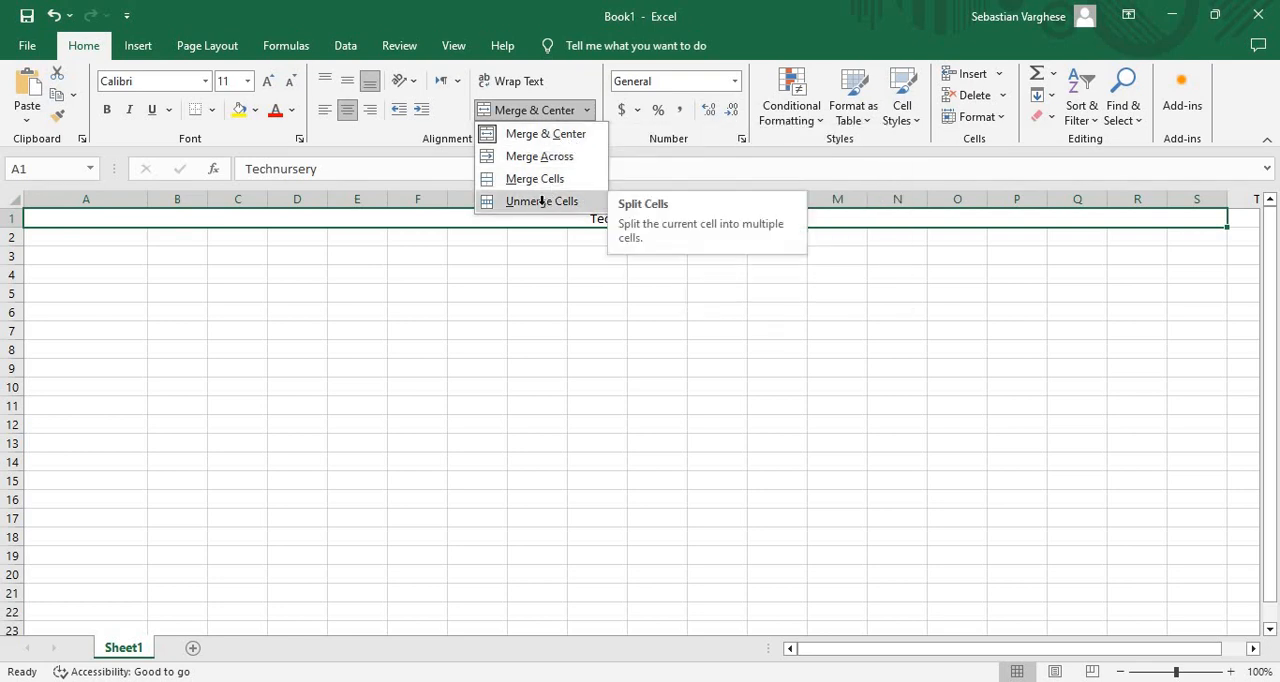
left_click(540, 200)
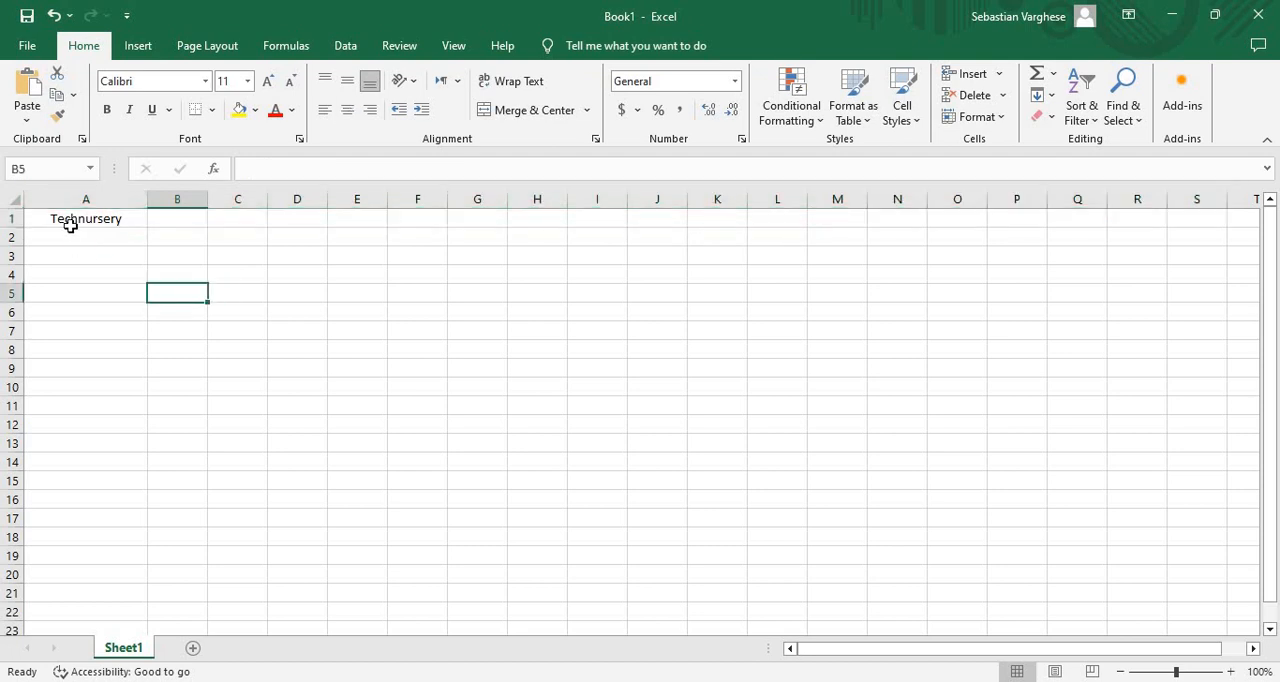